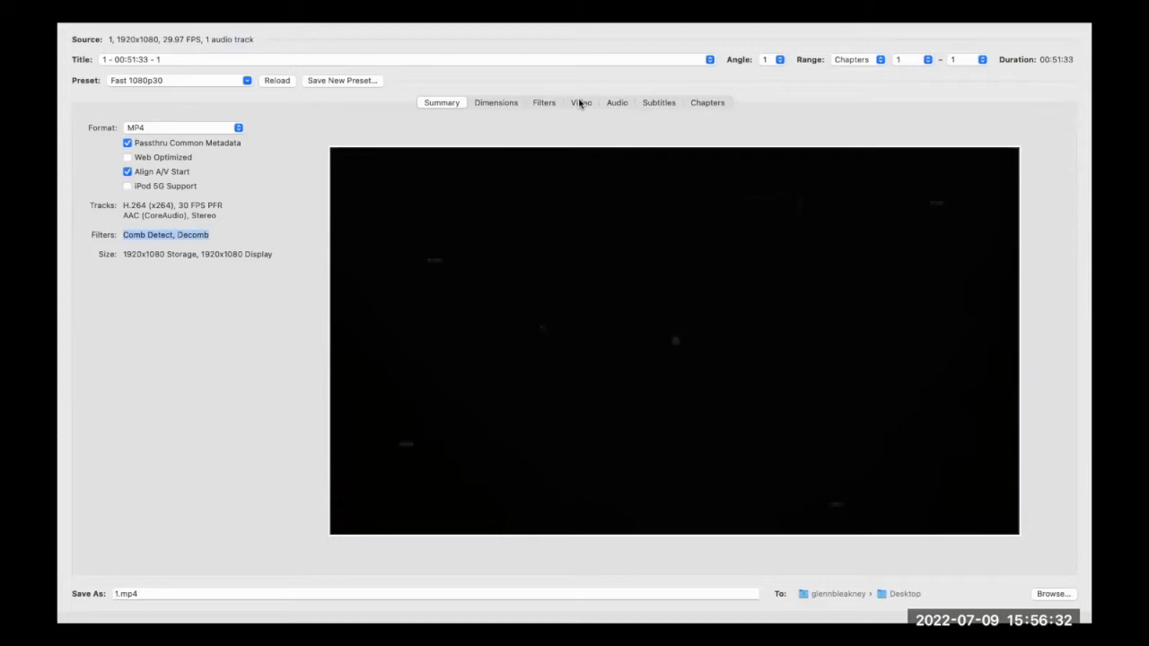
# Step: Show the Video tab with H.264, 30 FPS and RF 22 settings
pyautogui.click(580, 103)
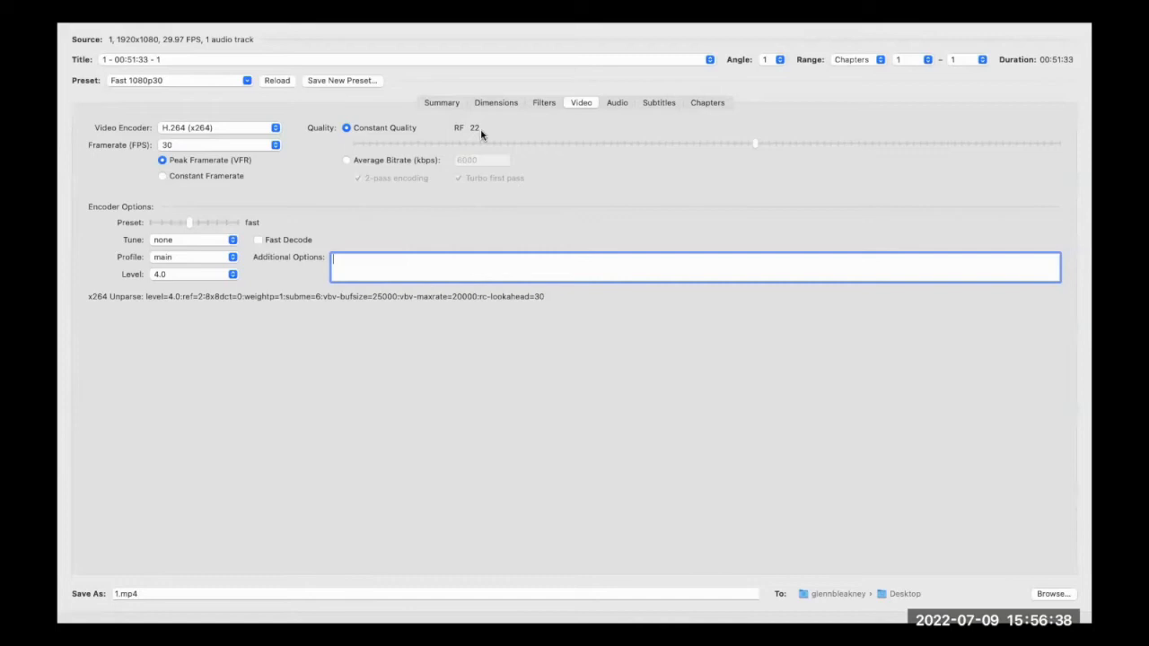
# Step: Move the Constant Quality slider to RF 25.5
pyautogui.moveTo(755, 143); pyautogui.dragTo(709, 144)
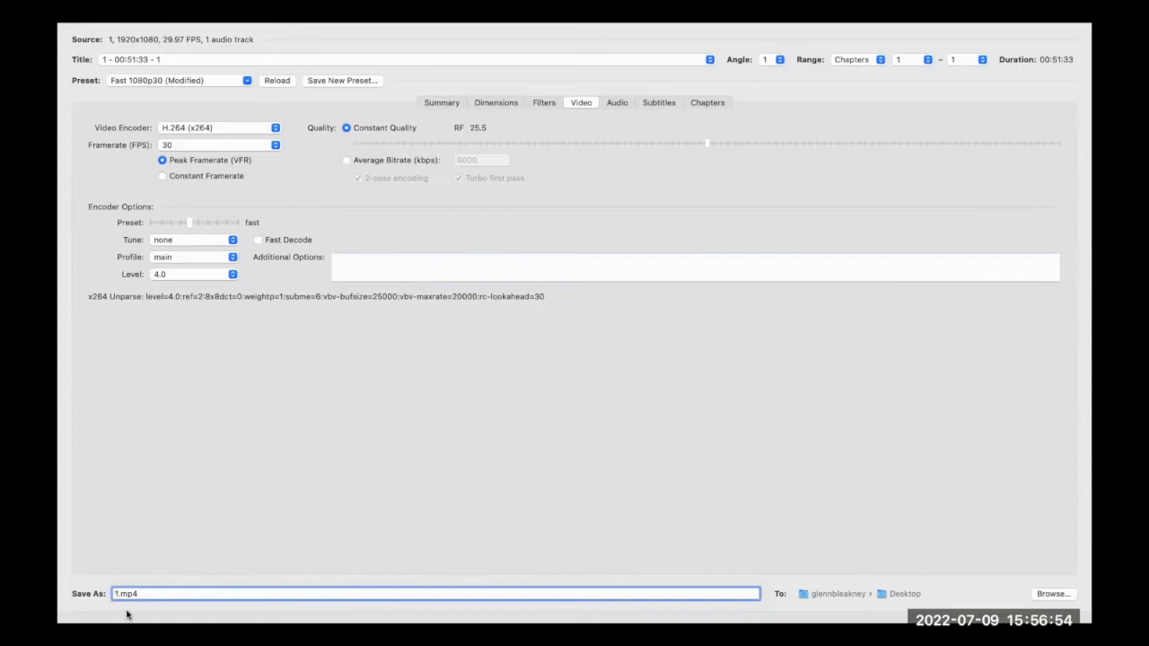
# Step: Change the output name from 1.mp4 to 2.mp4 and start encoding
pyautogui.click(170, 36)
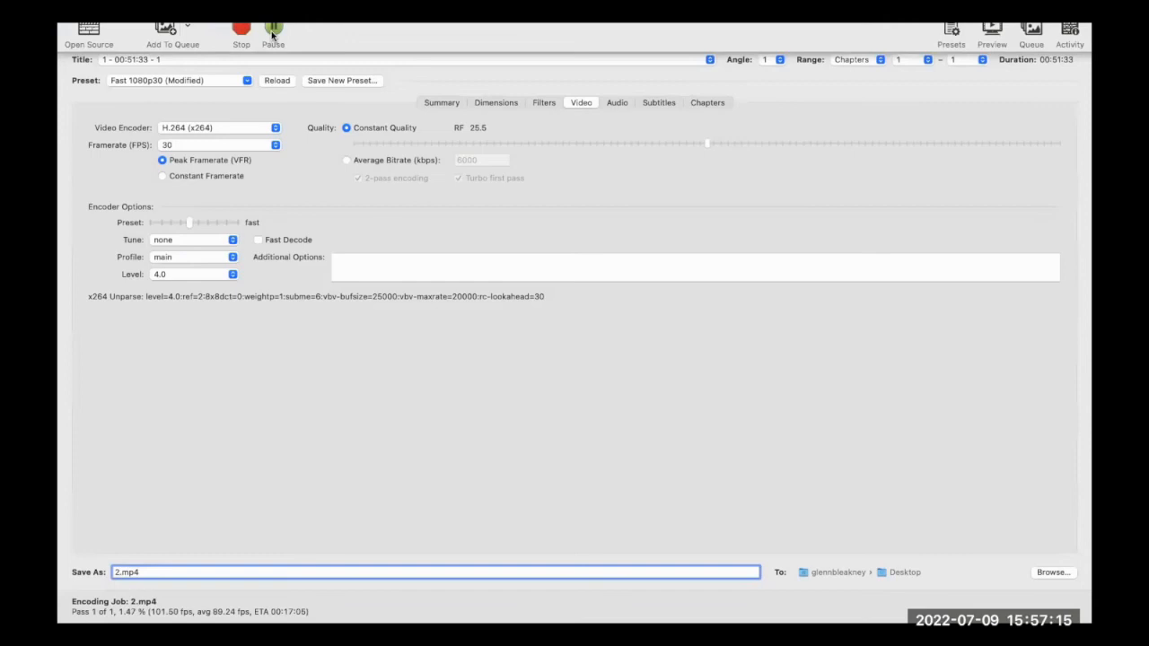
# Step: Request stopping the running 2.mp4 encode to bring up the stop prompt
pyautogui.click(241, 22)
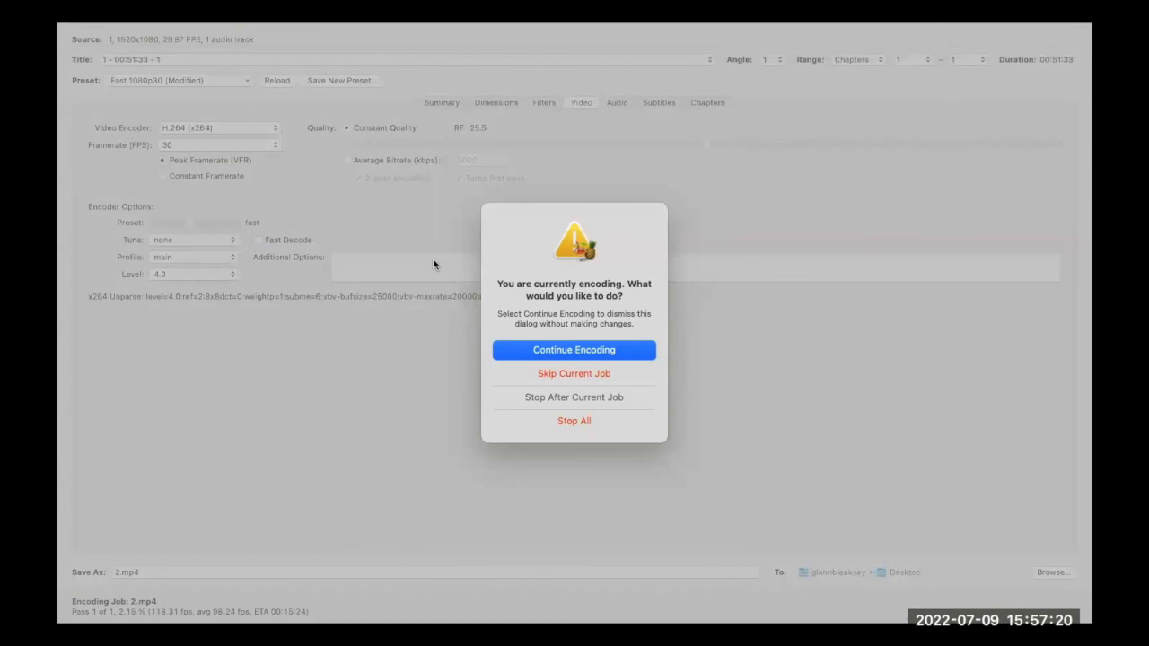